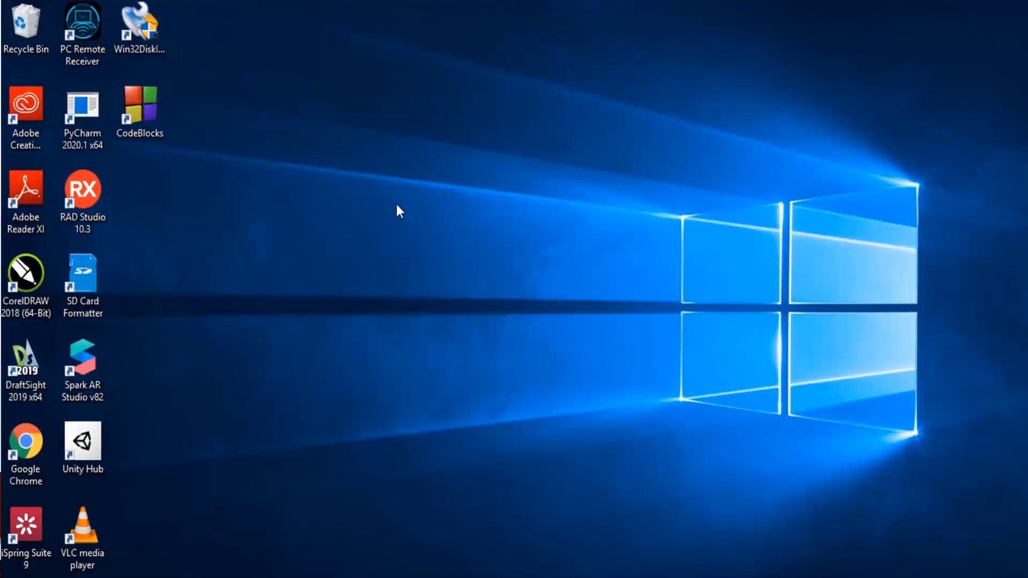
- Launch Code::Blocks 20.03 from its desktop shortcut
{"action": "left_click", "coordinate": [139, 111]}
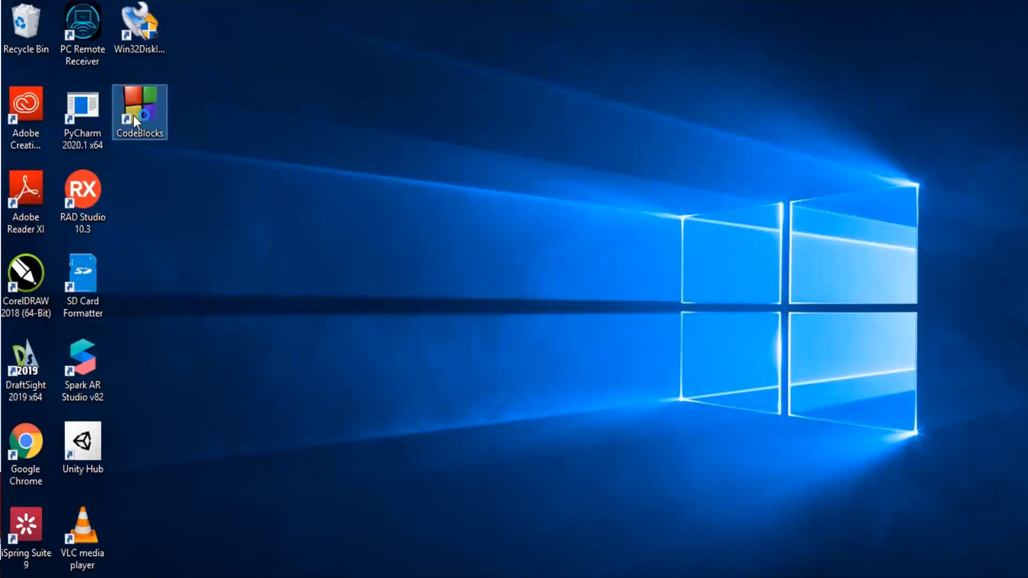
{"action": "double_click", "coordinate": [139, 111]}
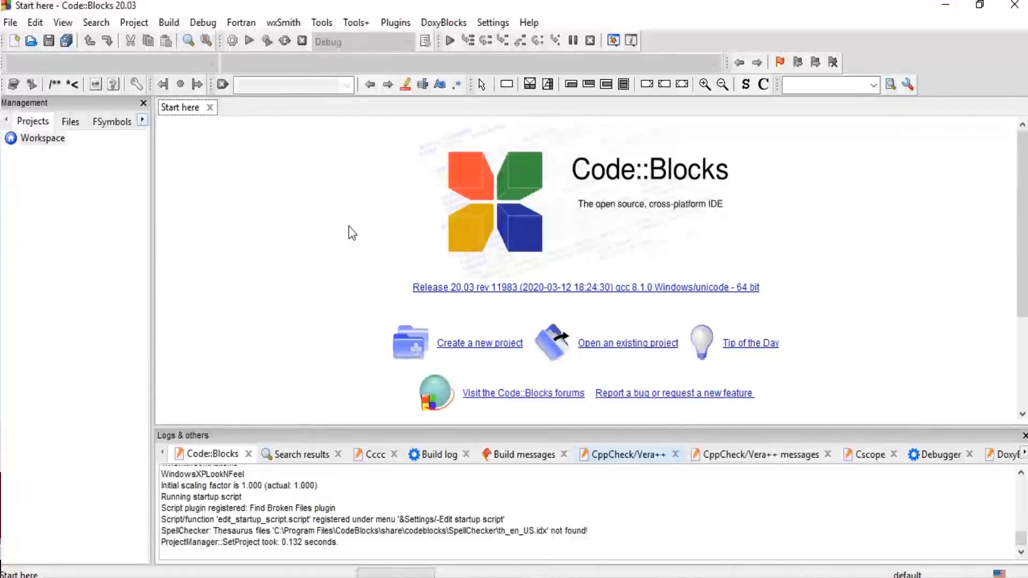
{"action": "mouse_move", "coordinate": [328, 55]}
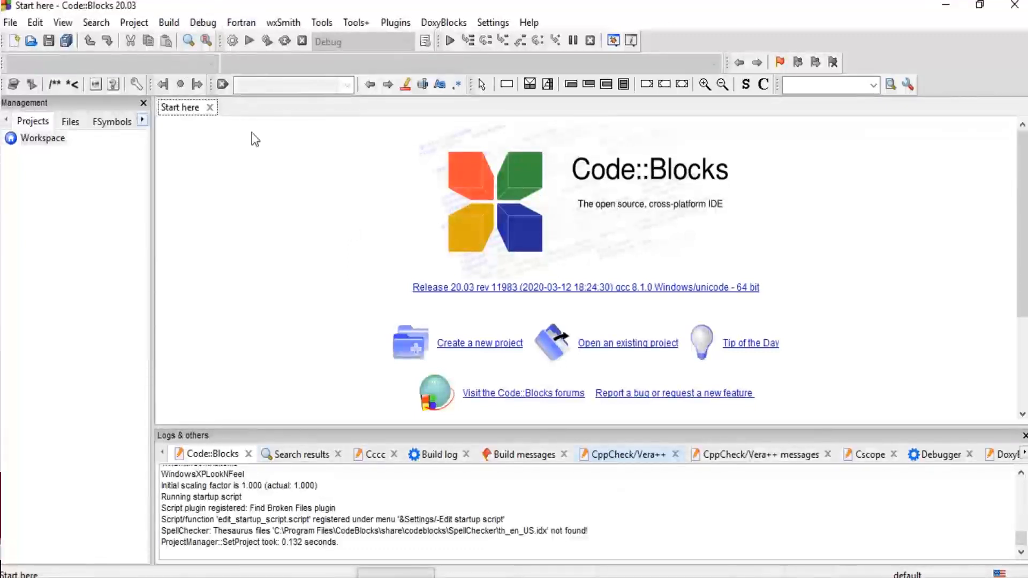
{"action": "mouse_move", "coordinate": [886, 211]}
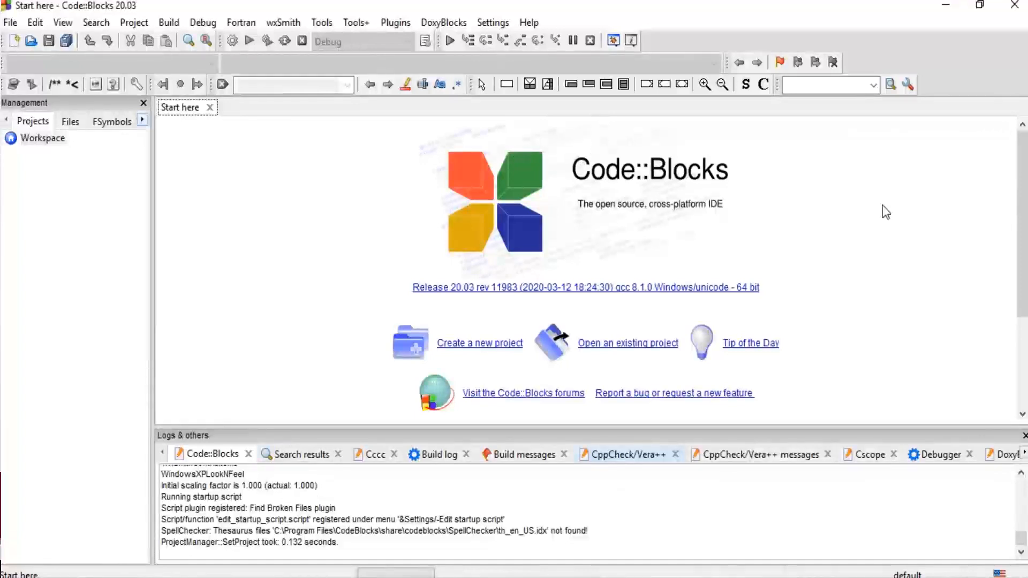
{"action": "mouse_move", "coordinate": [807, 296]}
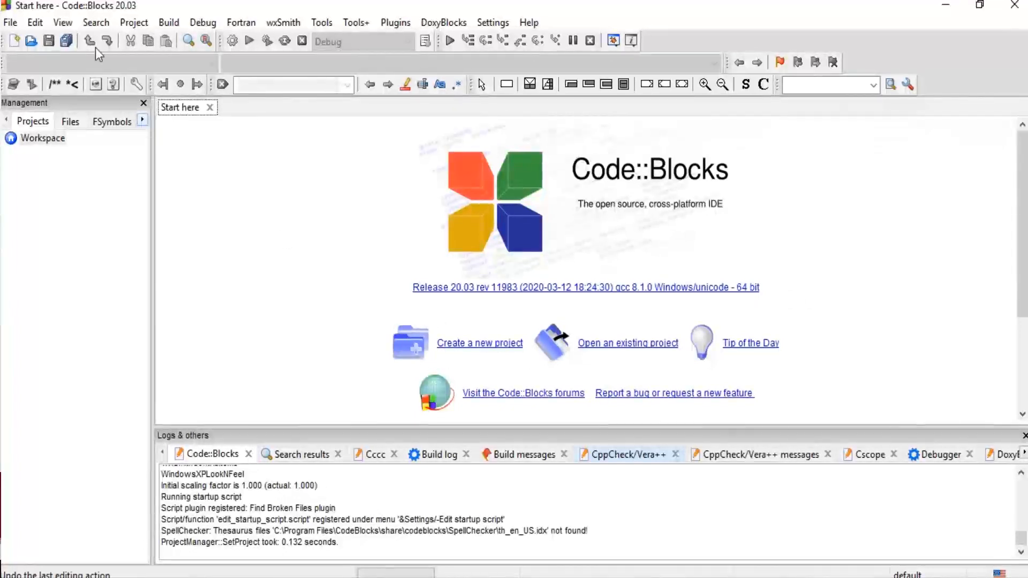
{"action": "left_click", "coordinate": [9, 23]}
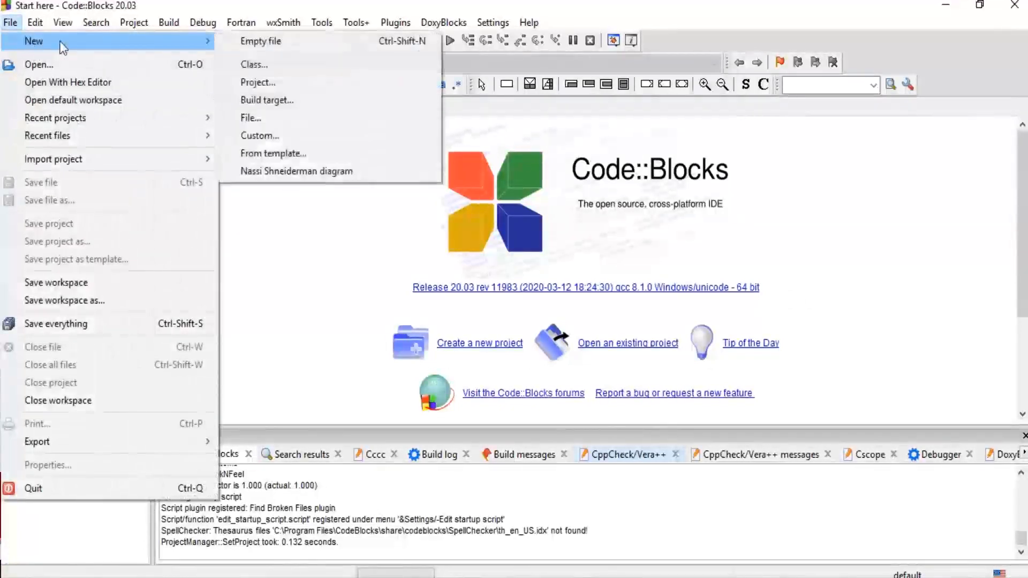
{"action": "mouse_move", "coordinate": [258, 82]}
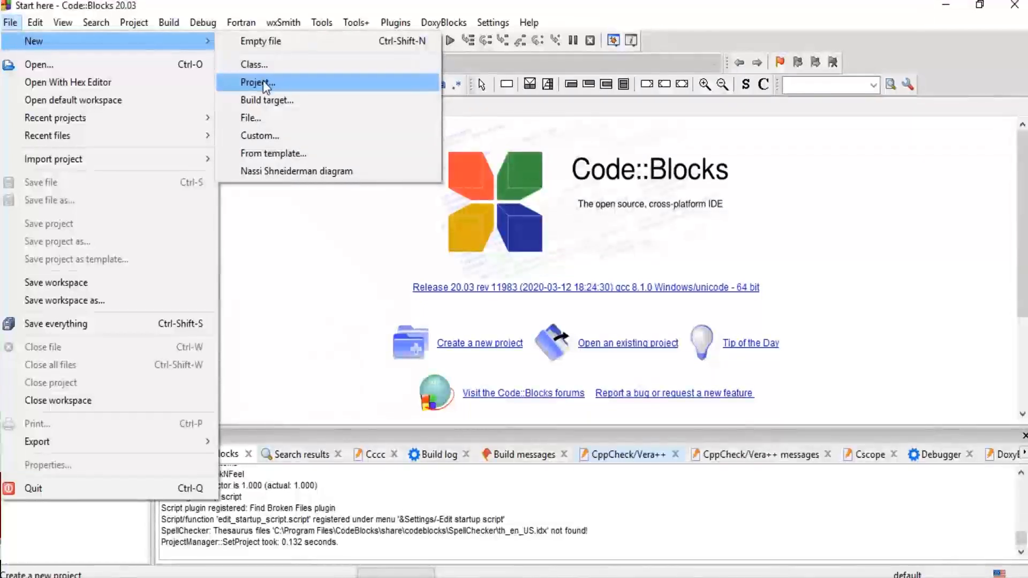
{"action": "mouse_move", "coordinate": [348, 269]}
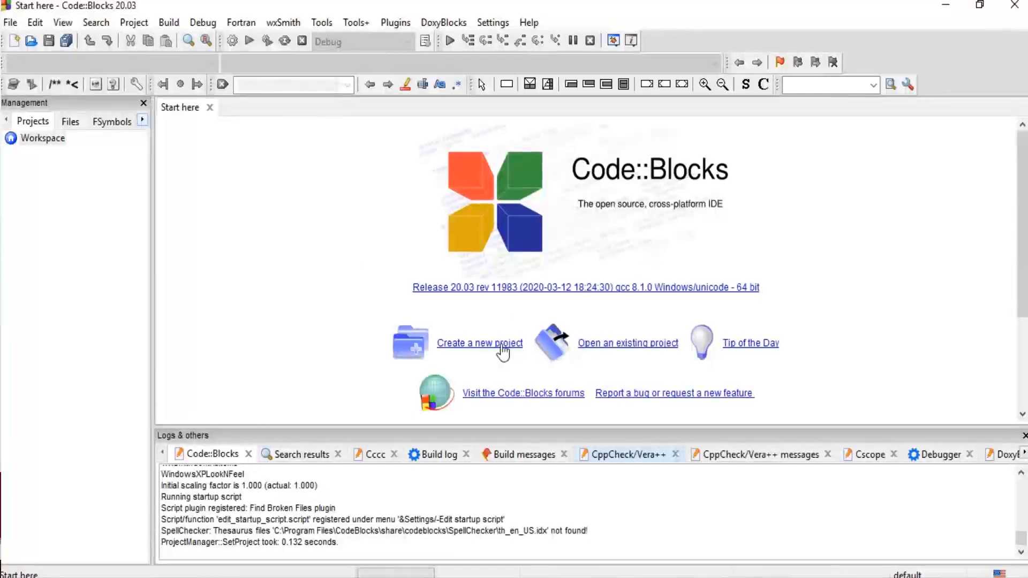
{"action": "mouse_move", "coordinate": [496, 348]}
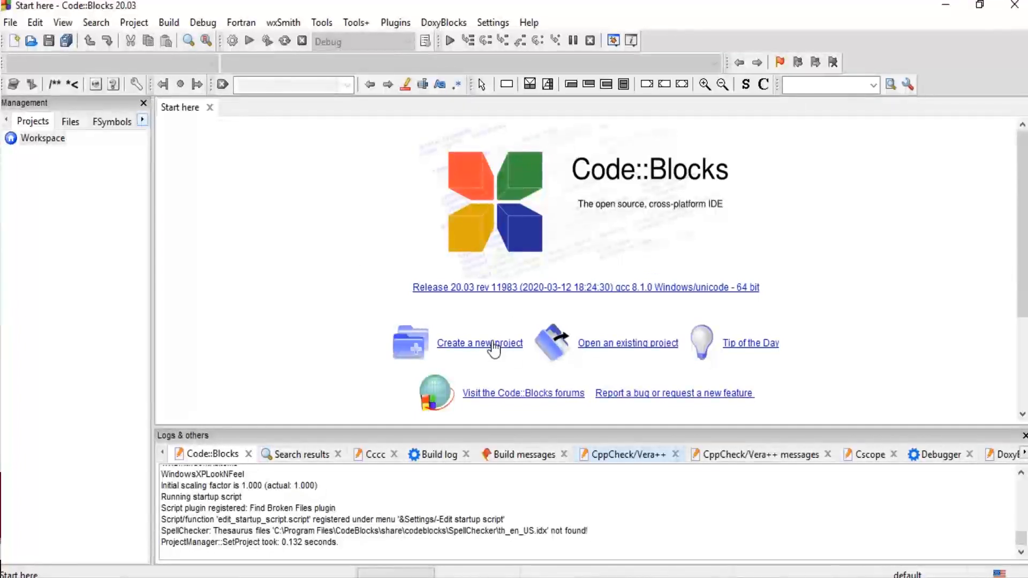
- Start a new project from the Start here page and scroll through the Projects templates
{"action": "left_click", "coordinate": [480, 342]}
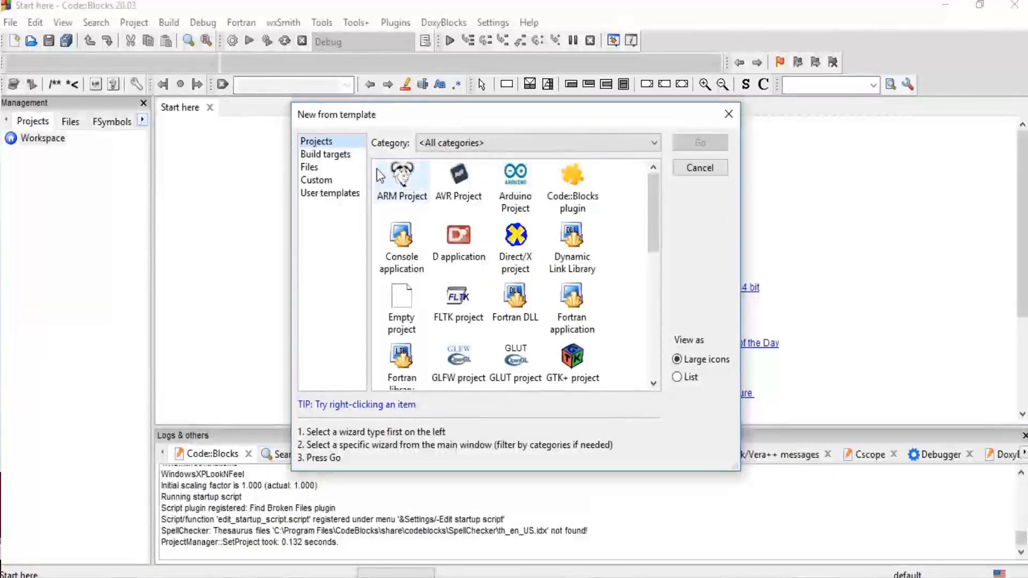
{"action": "left_click", "coordinate": [515, 248]}
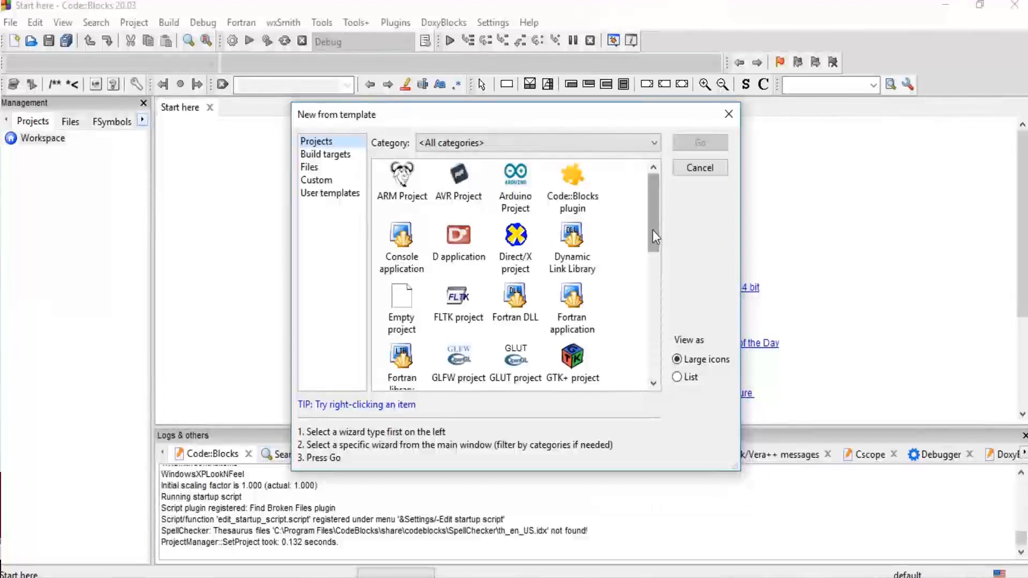
{"action": "scroll", "scroll_direction": "down", "scroll_amount": 3}
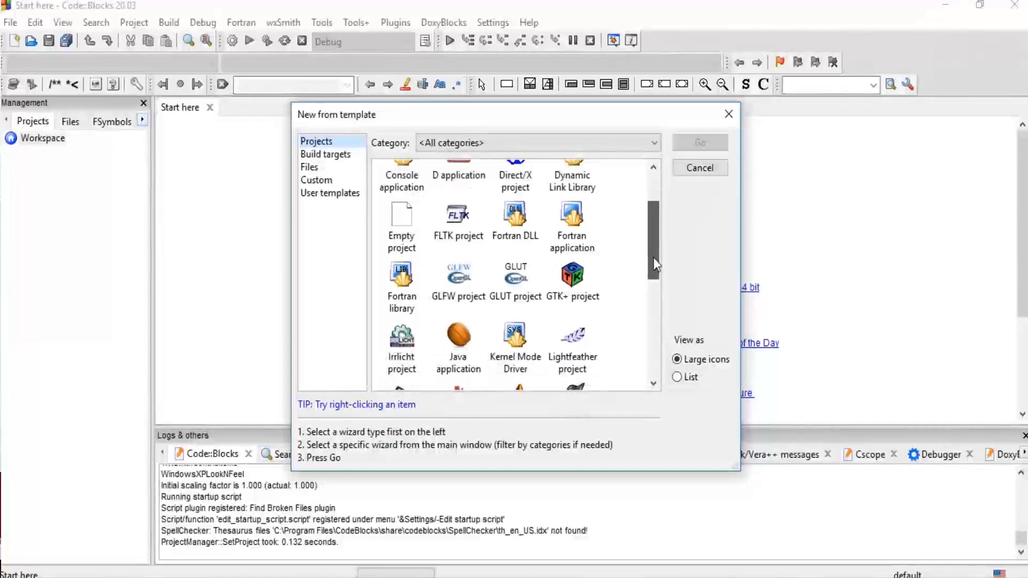
{"action": "scroll", "scroll_direction": "down", "scroll_amount": 3}
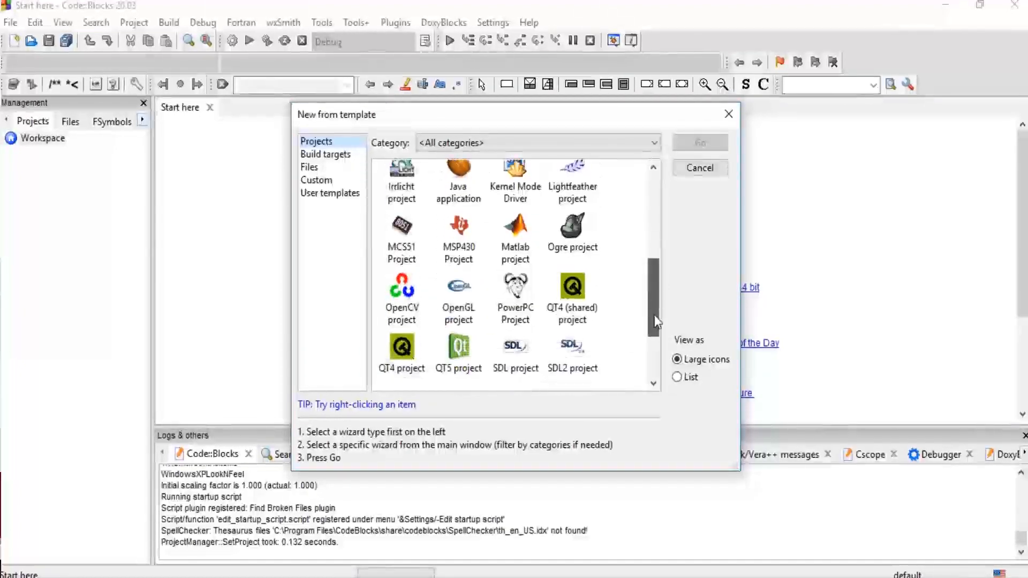
{"action": "scroll", "scroll_direction": "down", "scroll_amount": 3}
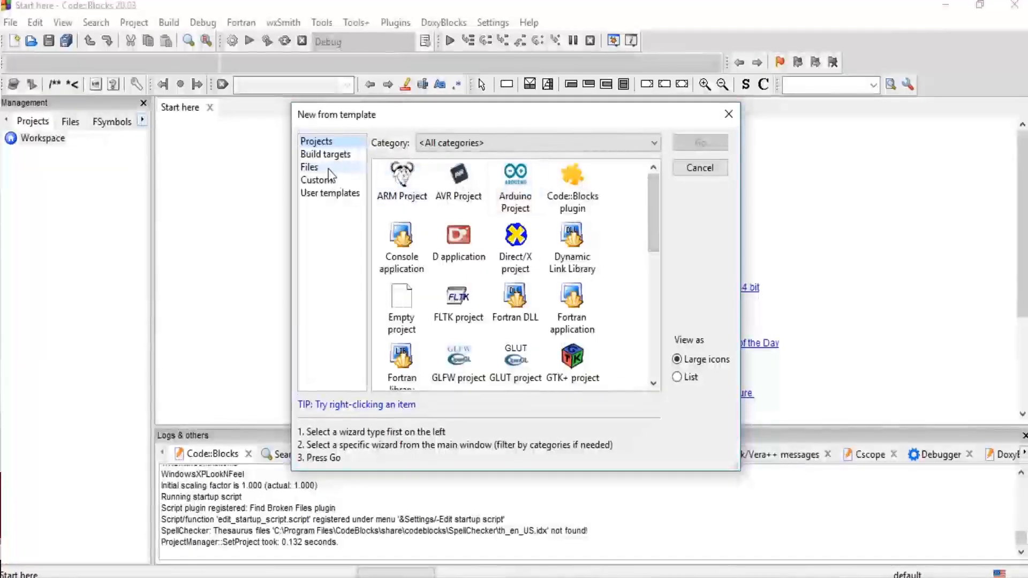
- Browse the Files, User templates and Build targets categories, trying Empty file and Dynamic Link Library
{"action": "left_click", "coordinate": [309, 167]}
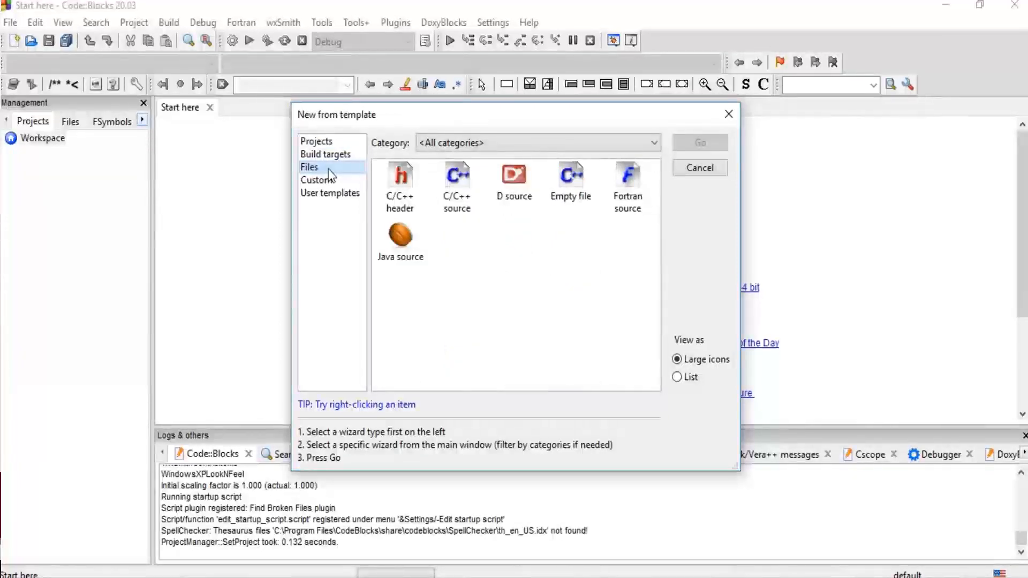
{"action": "left_click", "coordinate": [571, 184]}
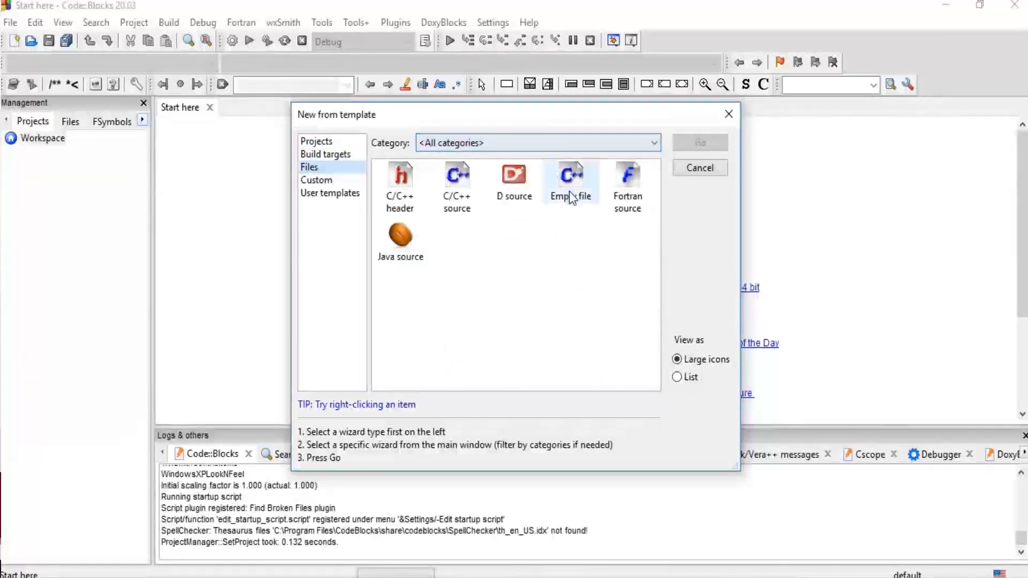
{"action": "left_click", "coordinate": [514, 180]}
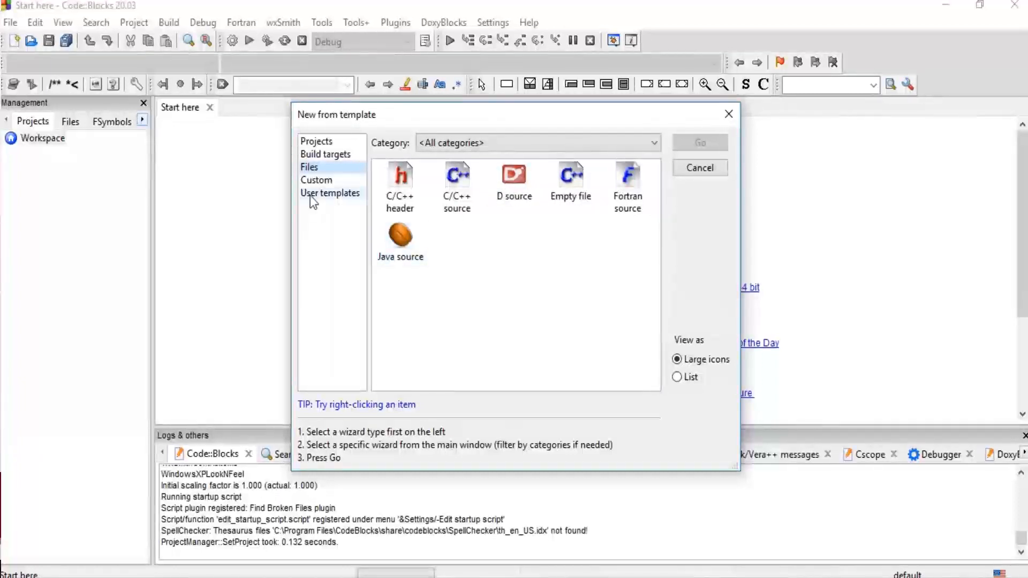
{"action": "left_click", "coordinate": [330, 193]}
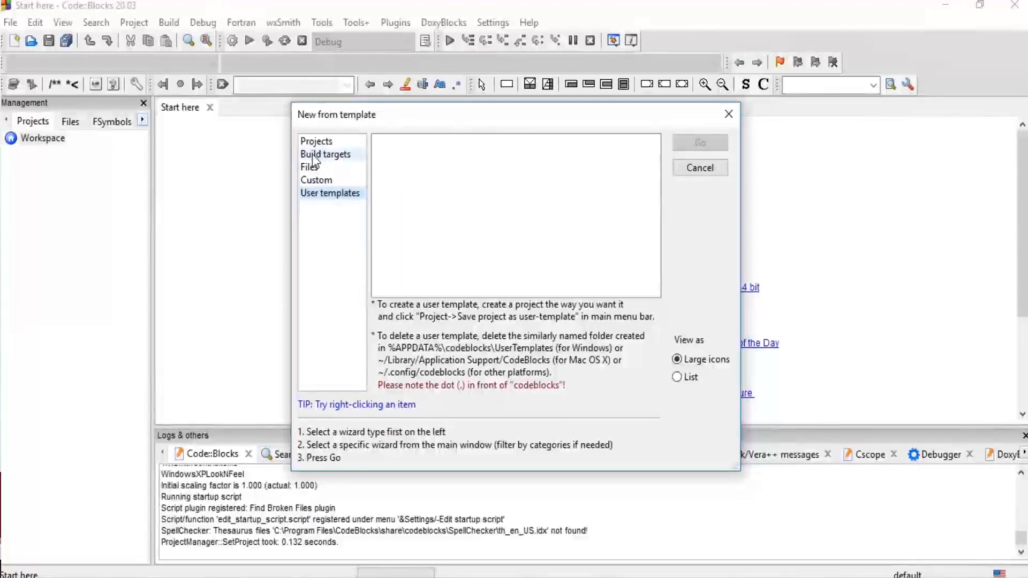
{"action": "left_click", "coordinate": [324, 154]}
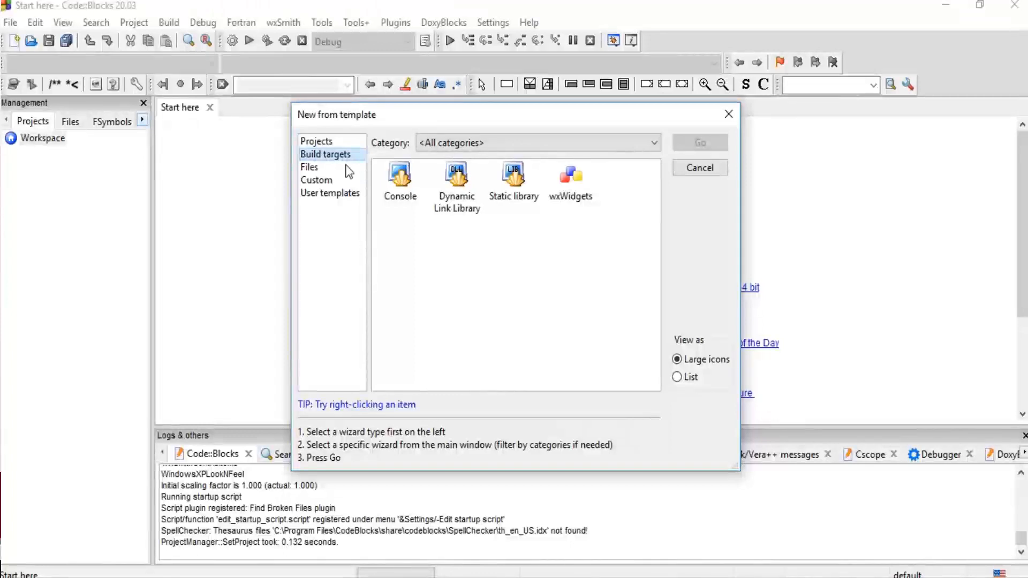
{"action": "left_click", "coordinate": [456, 181]}
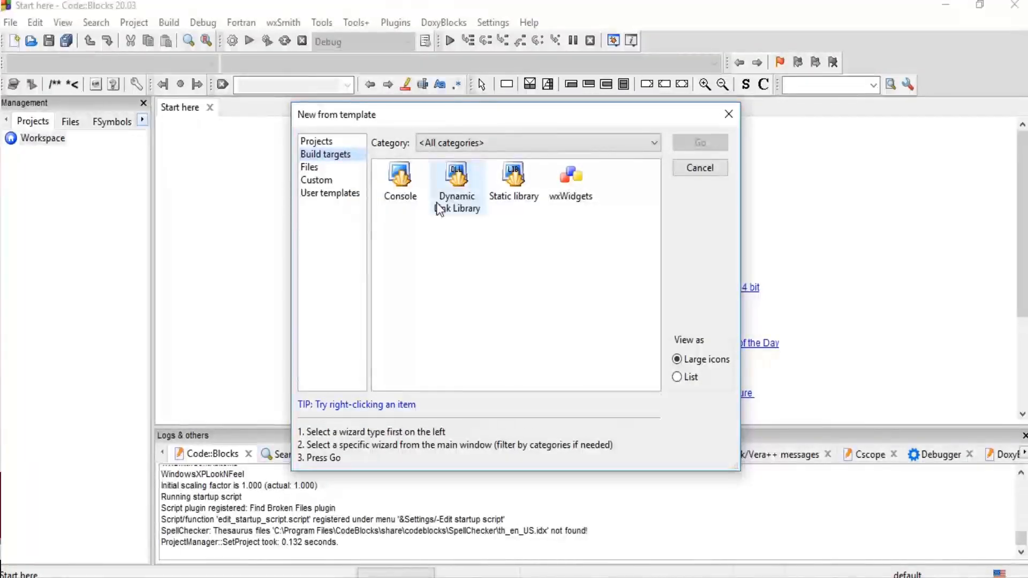
{"action": "mouse_move", "coordinate": [467, 210]}
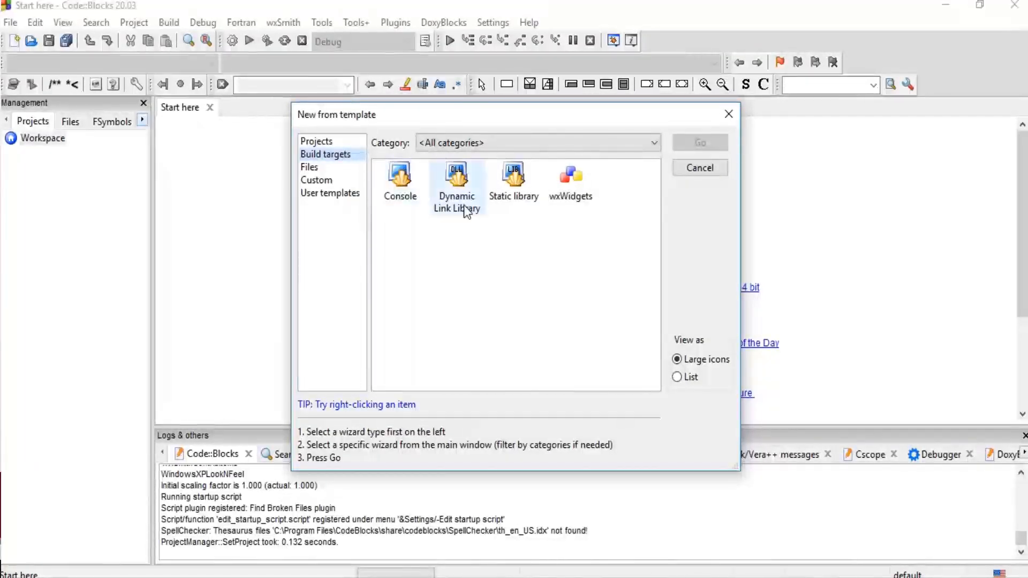
{"action": "mouse_move", "coordinate": [547, 190]}
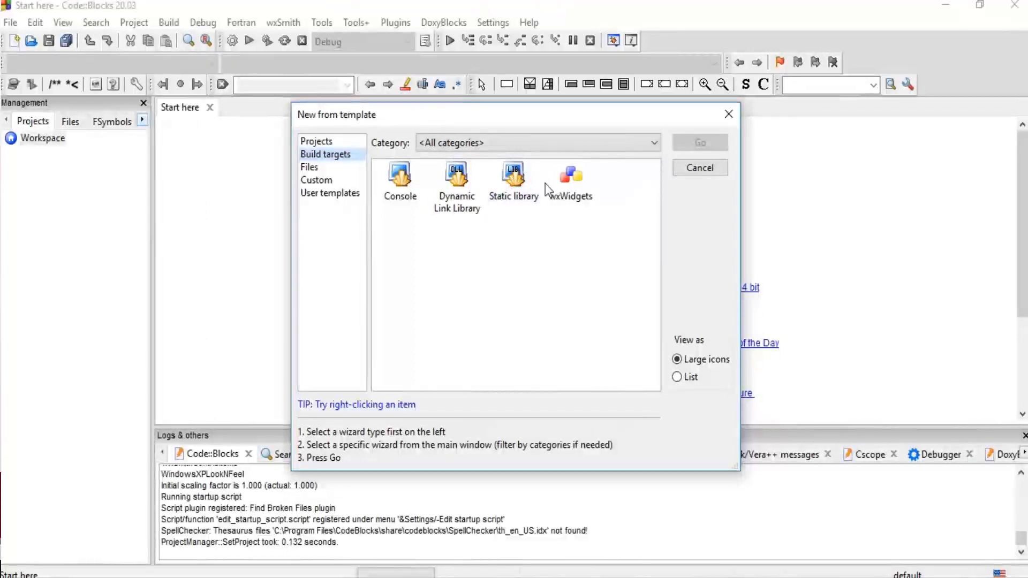
- Pick the Console application project template and start its wizard
{"action": "left_click", "coordinate": [316, 142]}
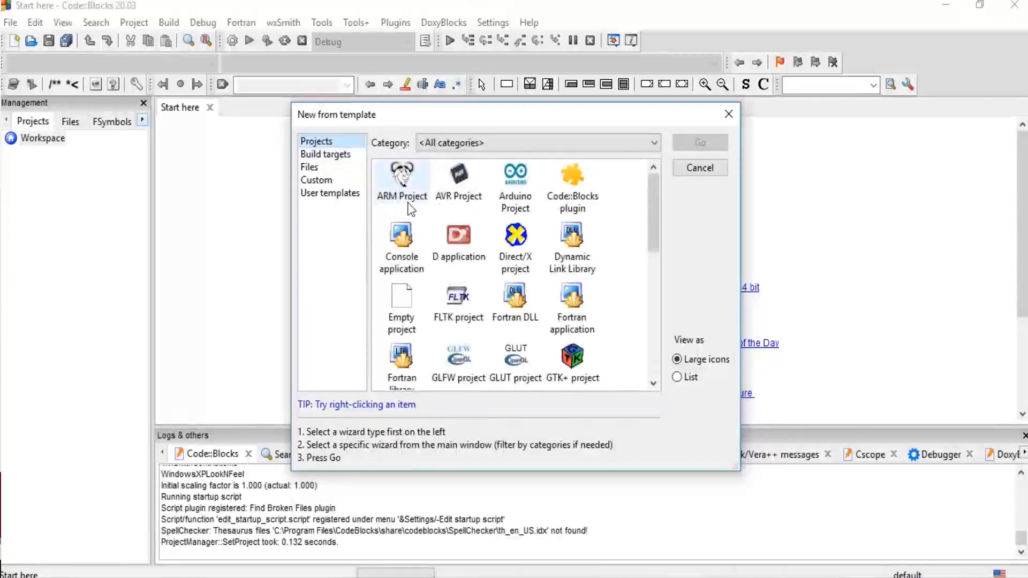
{"action": "left_click", "coordinate": [401, 246]}
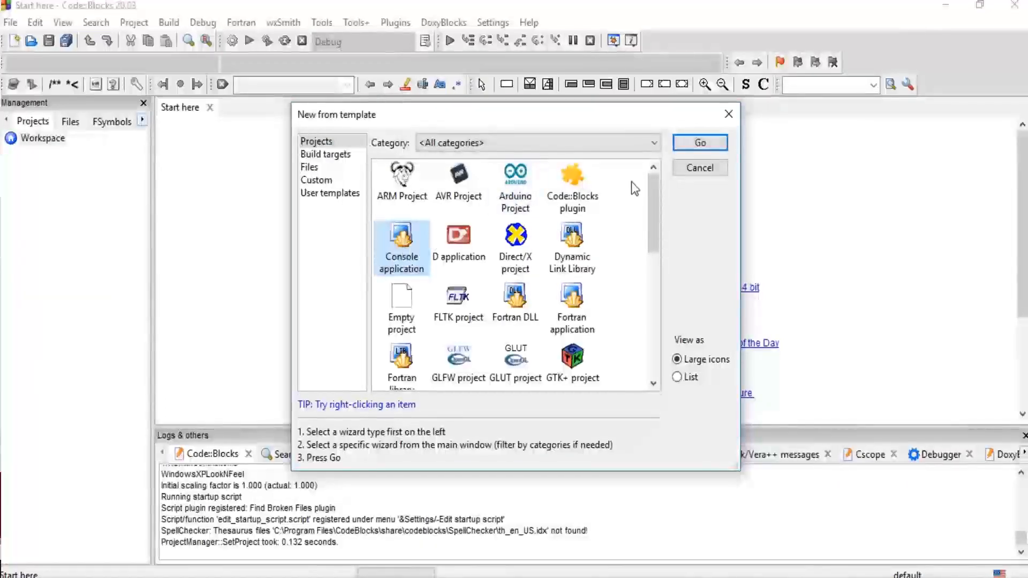
{"action": "left_click", "coordinate": [698, 142]}
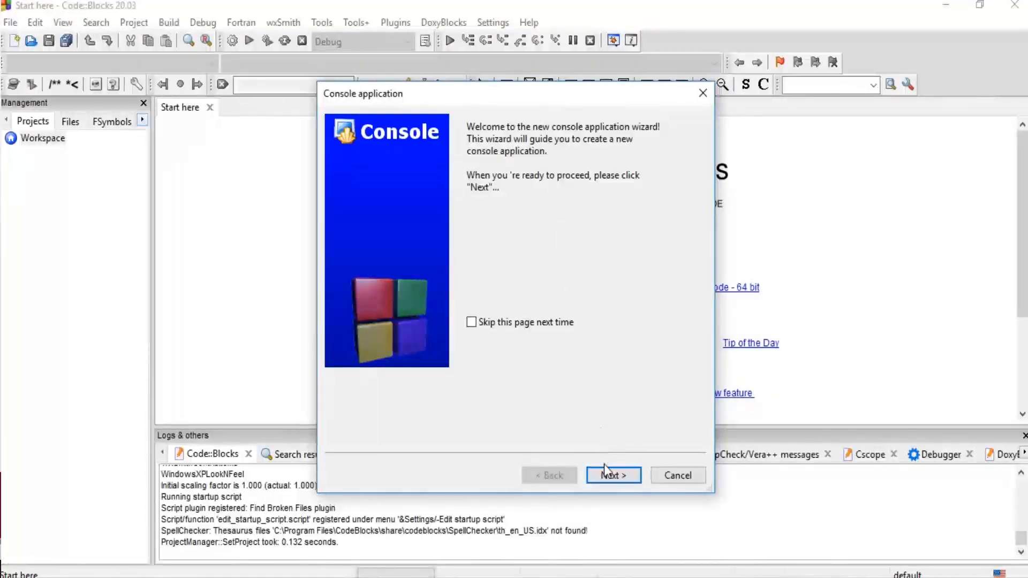
- Choose C++ as the project language and advance to the title page
{"action": "left_click", "coordinate": [612, 476]}
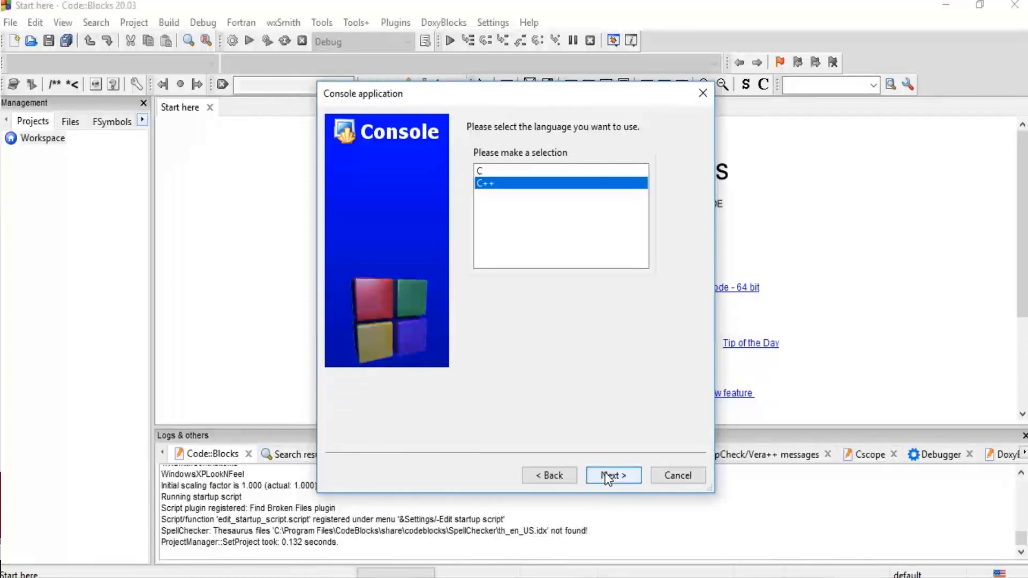
{"action": "left_click", "coordinate": [479, 170]}
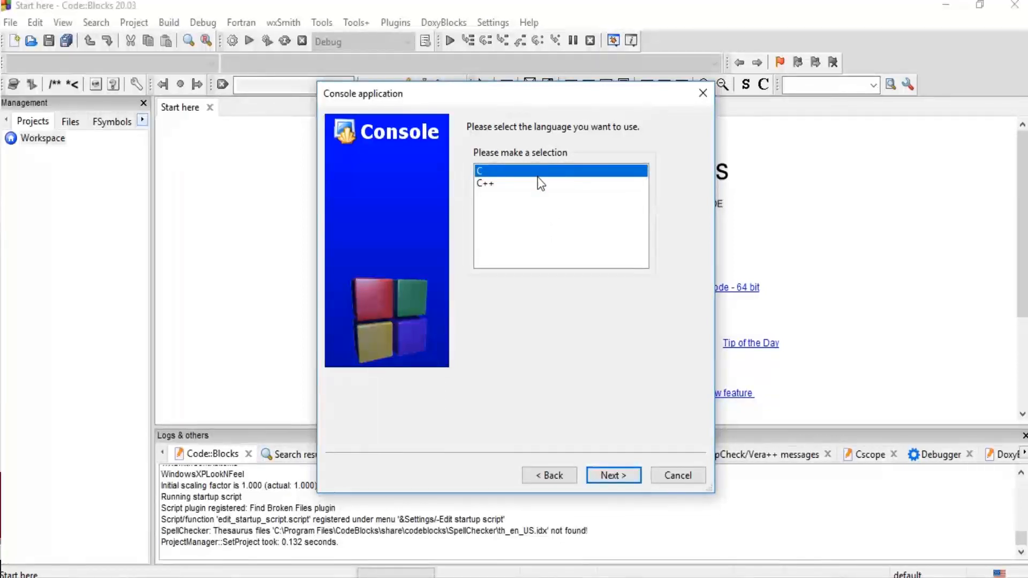
{"action": "left_click", "coordinate": [486, 183]}
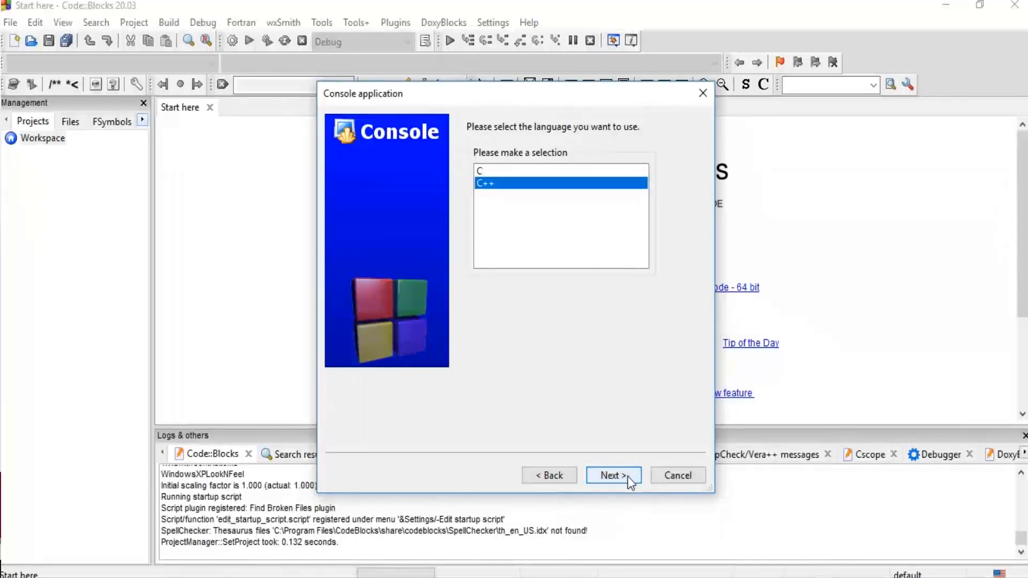
{"action": "left_click", "coordinate": [612, 476]}
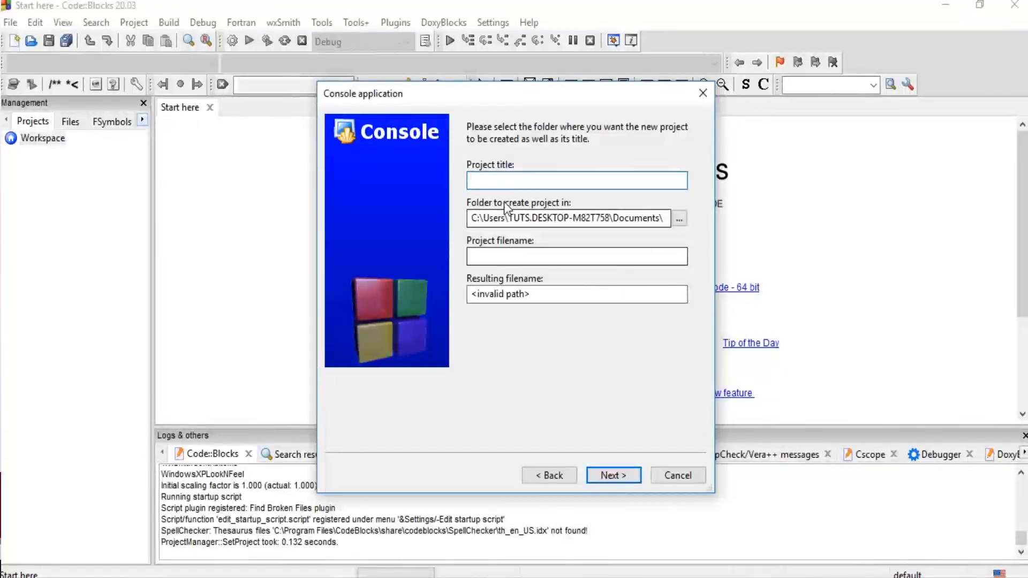
- Enter Practice1 as the project title
{"action": "left_click", "coordinate": [576, 181]}
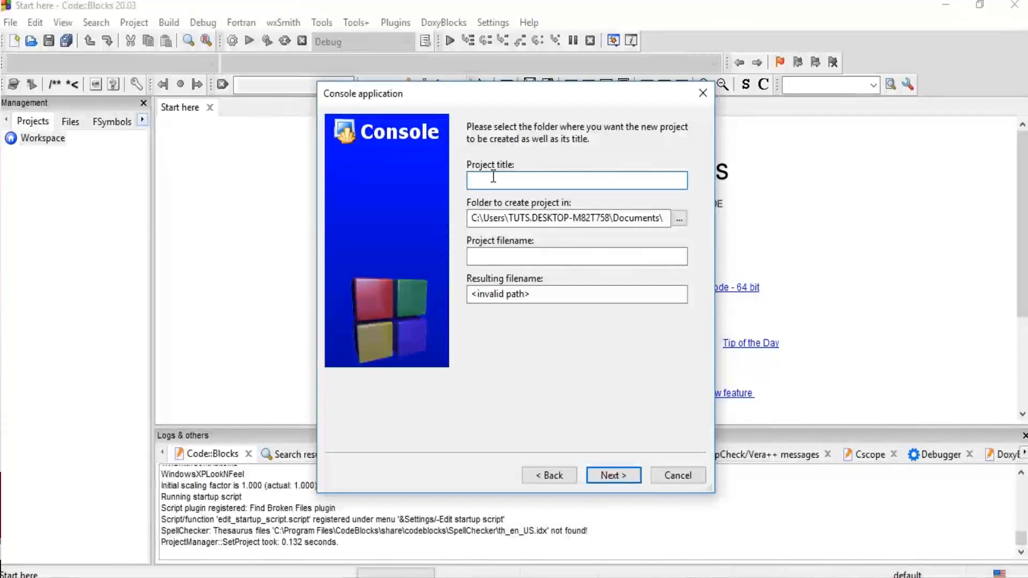
{"action": "type", "text": "P"}
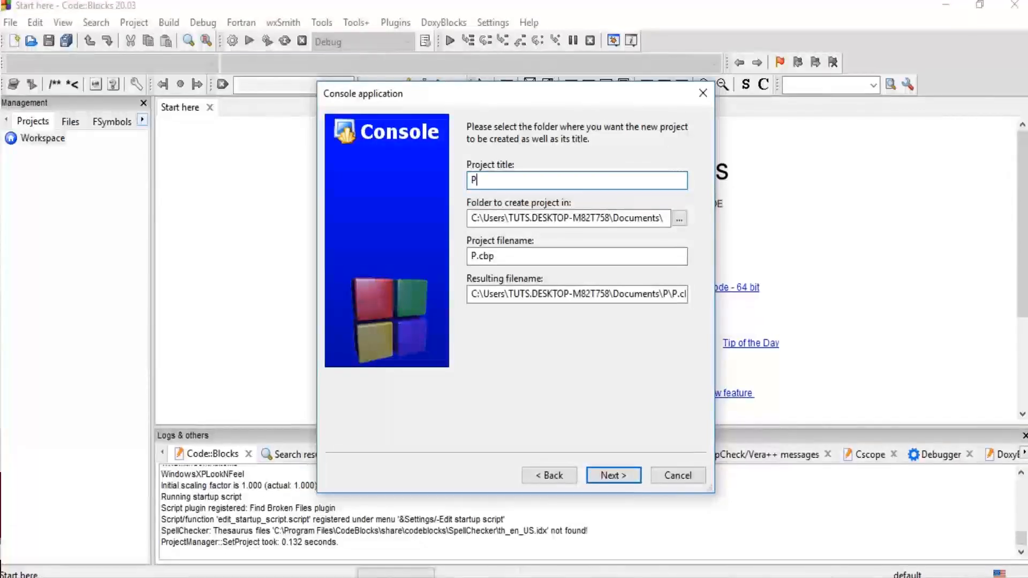
{"action": "type", "text": "ractice1"}
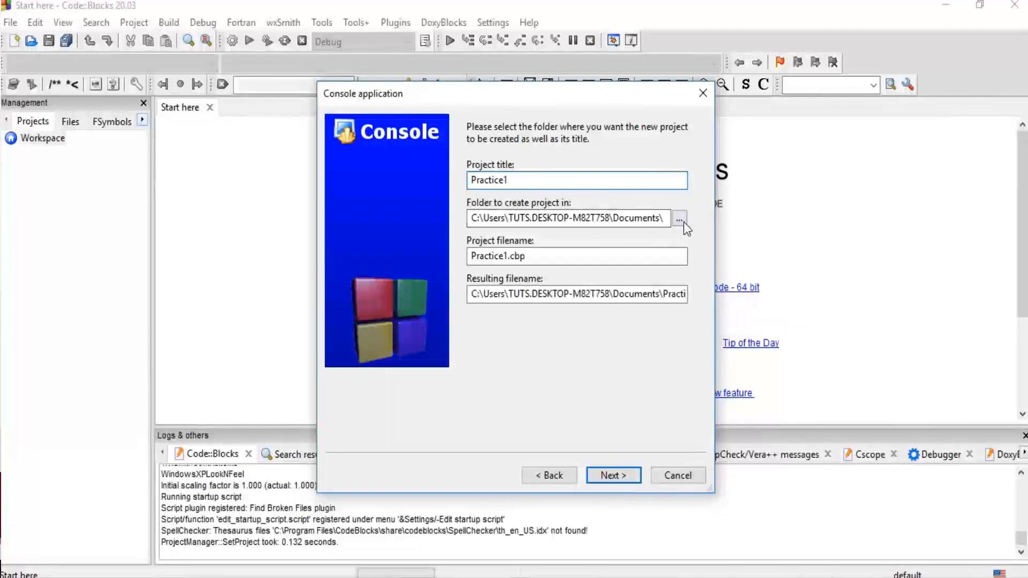
- Confirm Documents as the project folder and continue to the compiler settings
{"action": "left_click", "coordinate": [680, 218]}
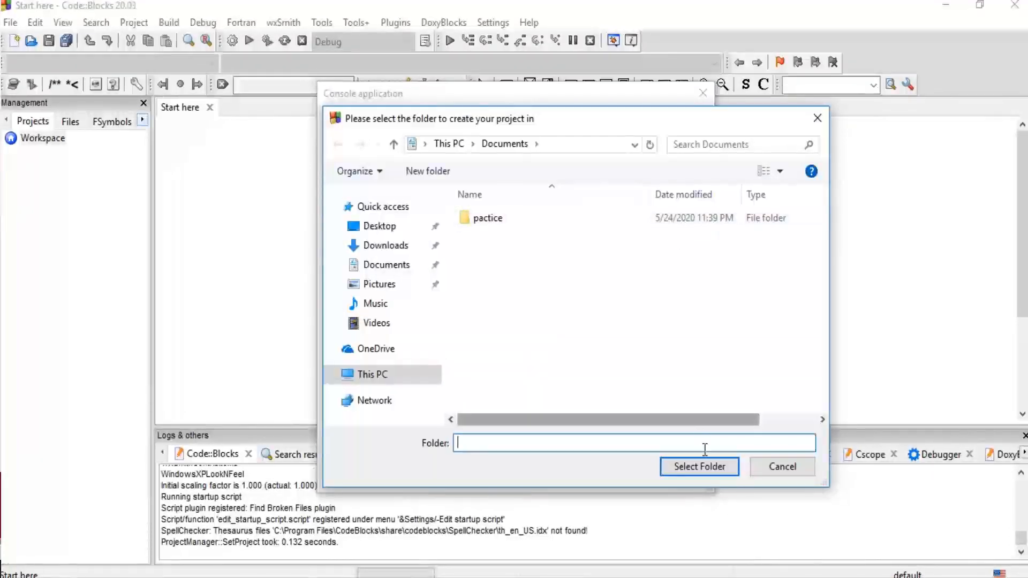
{"action": "mouse_move", "coordinate": [780, 128]}
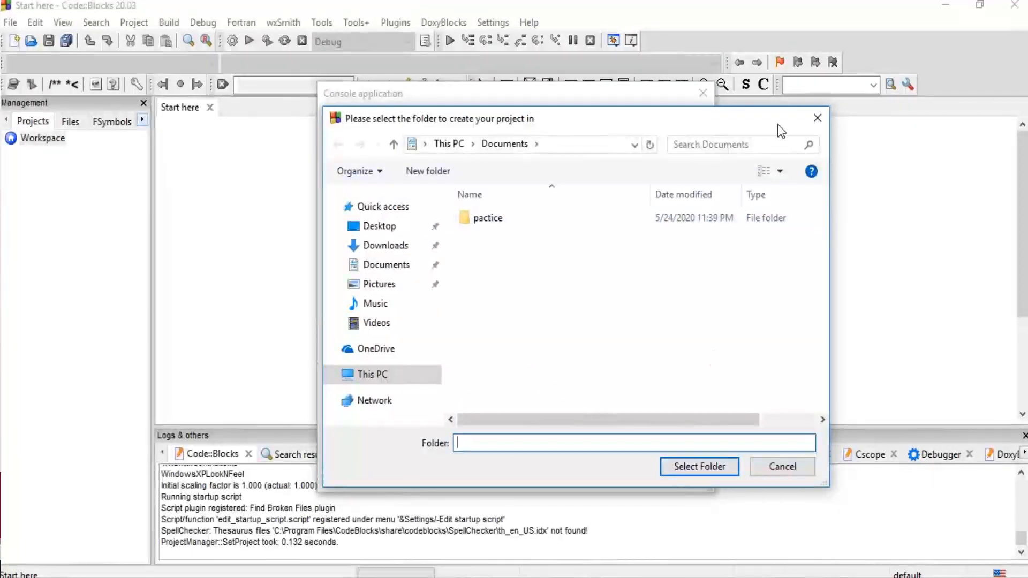
{"action": "left_click", "coordinate": [699, 467]}
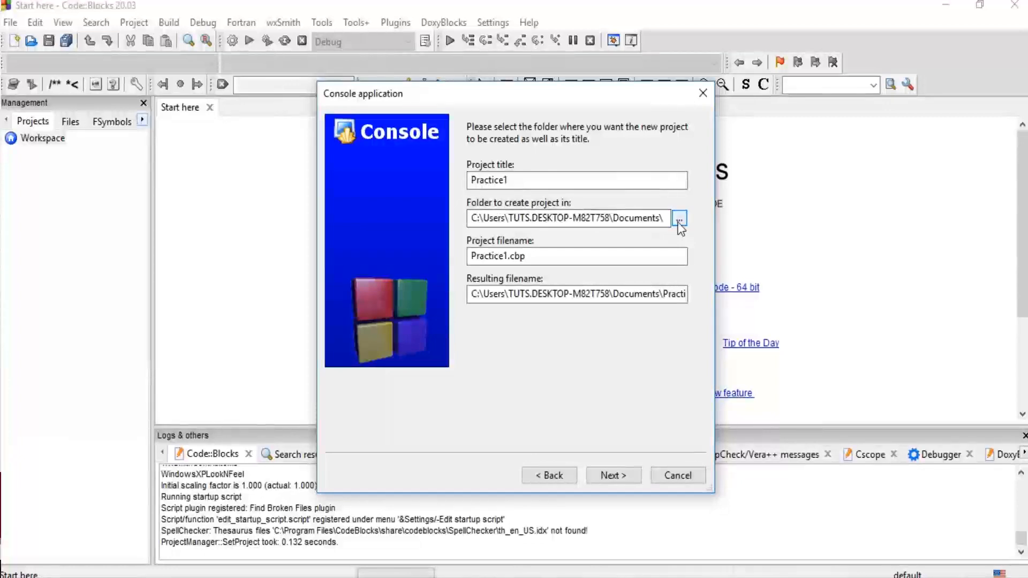
{"action": "left_click", "coordinate": [679, 218]}
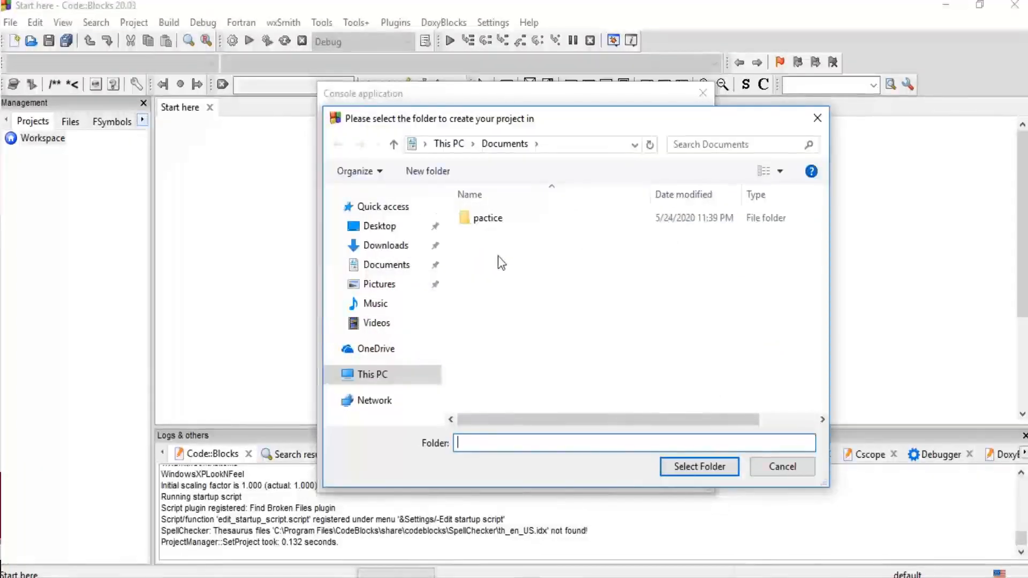
{"action": "mouse_move", "coordinate": [763, 410]}
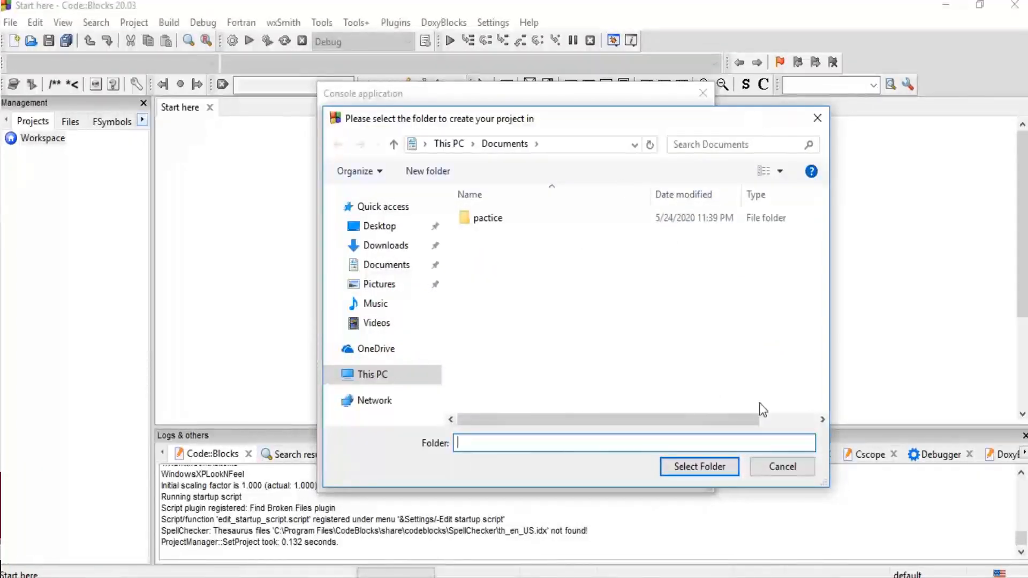
{"action": "left_click", "coordinate": [699, 467]}
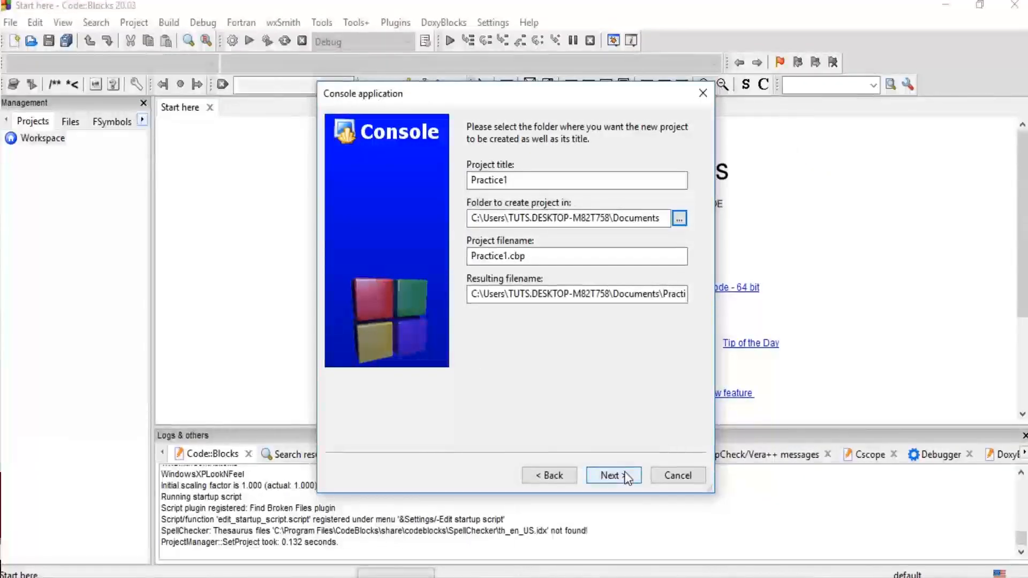
{"action": "left_click", "coordinate": [613, 476]}
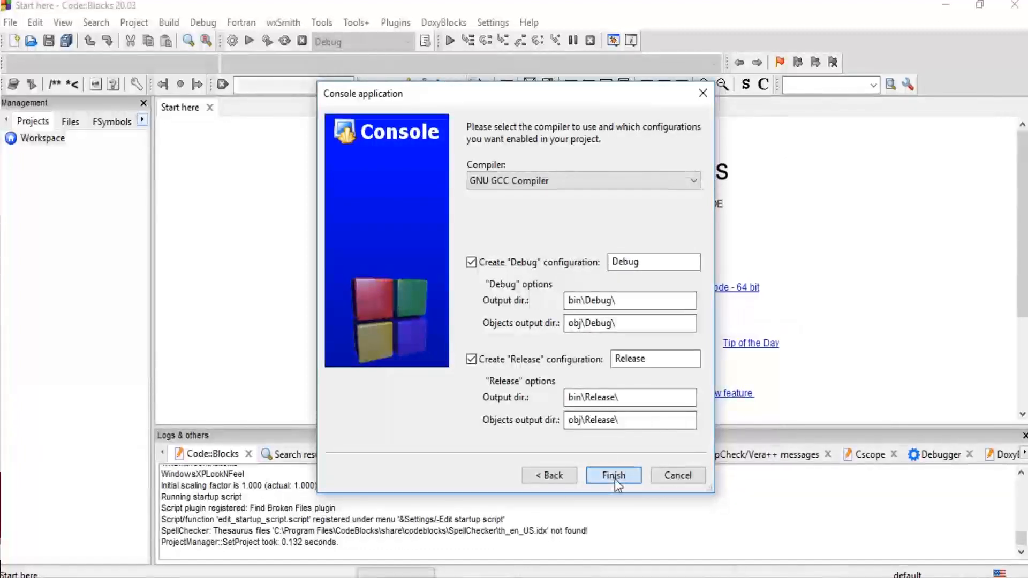
- Keep GNU GCC with Debug and Release configurations and finish creating Practice1
{"action": "left_click", "coordinate": [613, 476]}
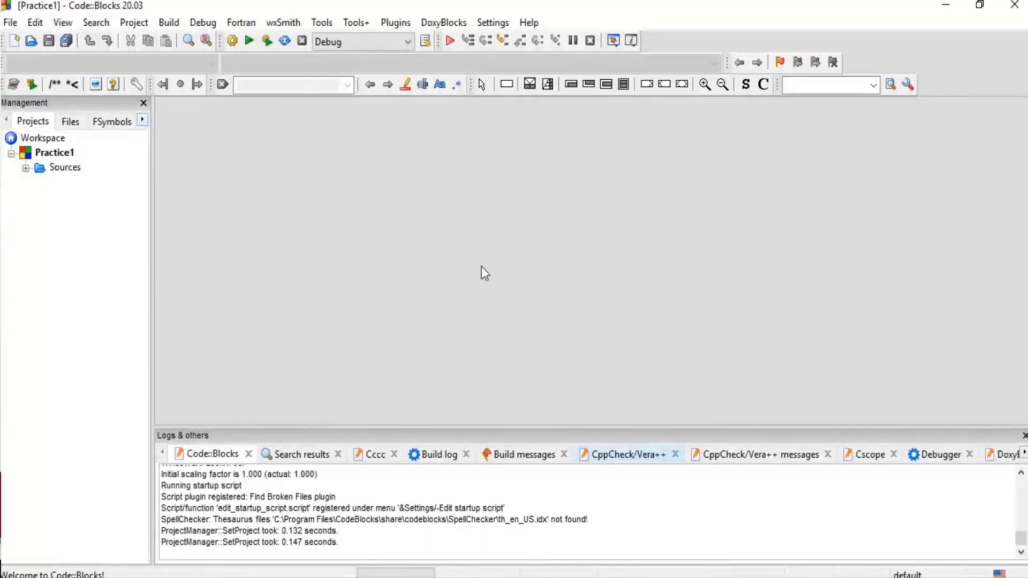
{"action": "mouse_move", "coordinate": [322, 196]}
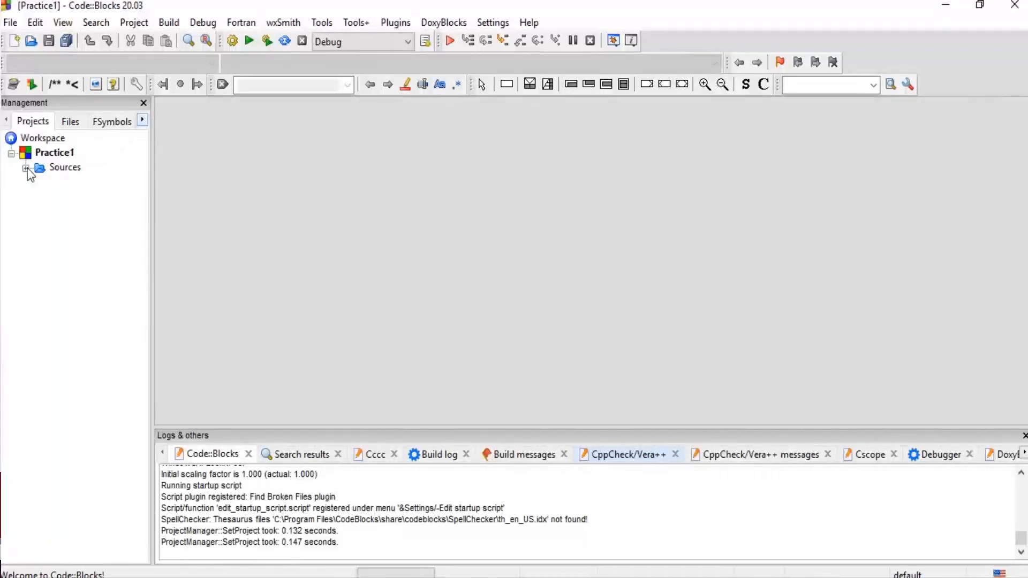
- Expand Practice1's Sources folder and open main.cpp in the editor
{"action": "left_click", "coordinate": [27, 167]}
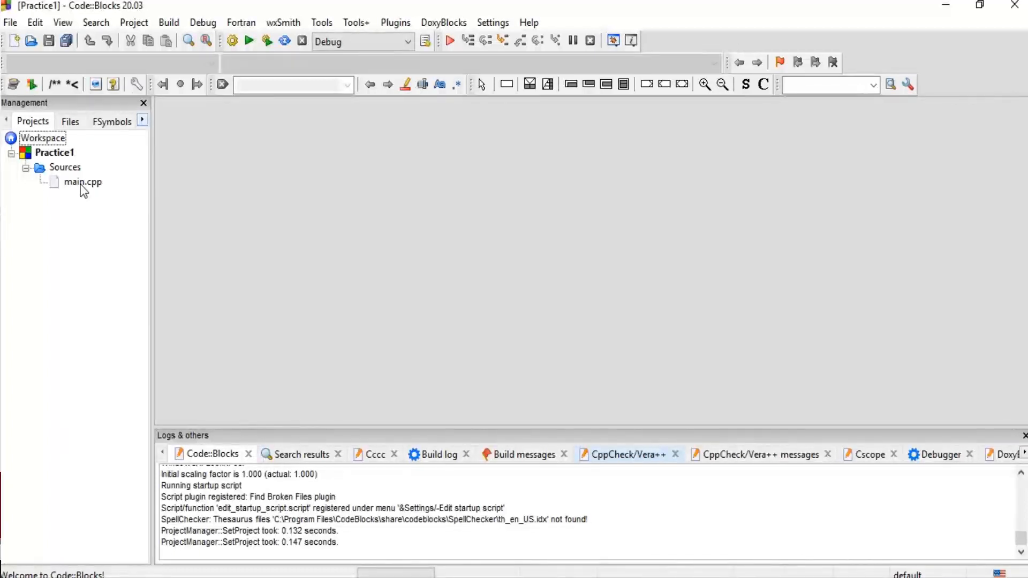
{"action": "double_click", "coordinate": [83, 182]}
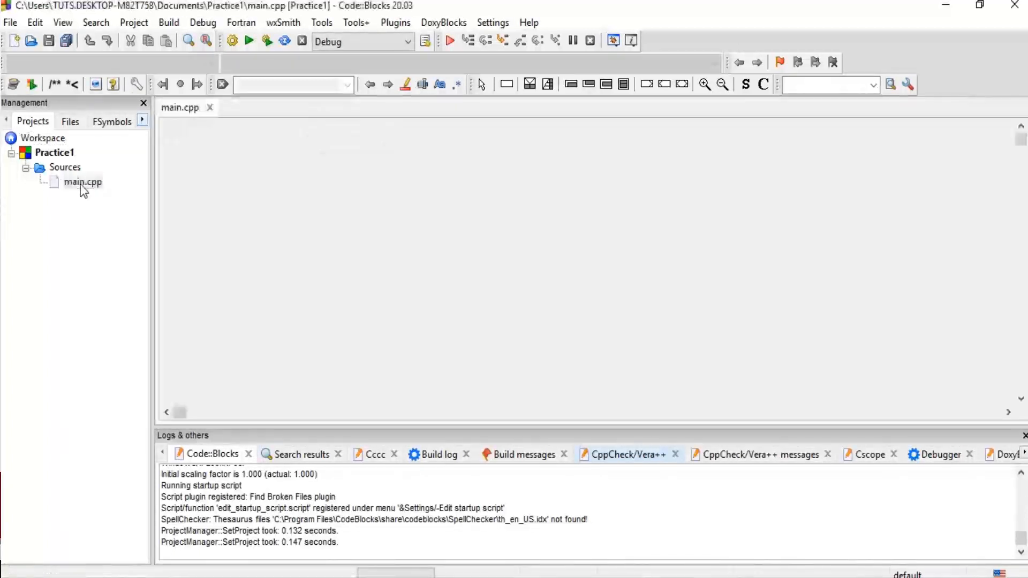
{"action": "double_click", "coordinate": [83, 182]}
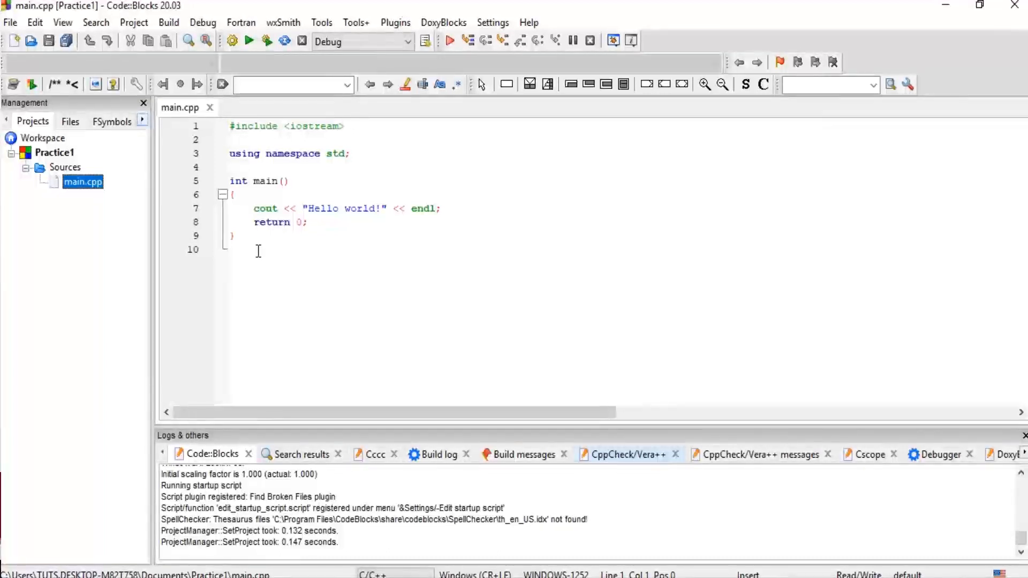
{"action": "type", "text": "jkckd"}
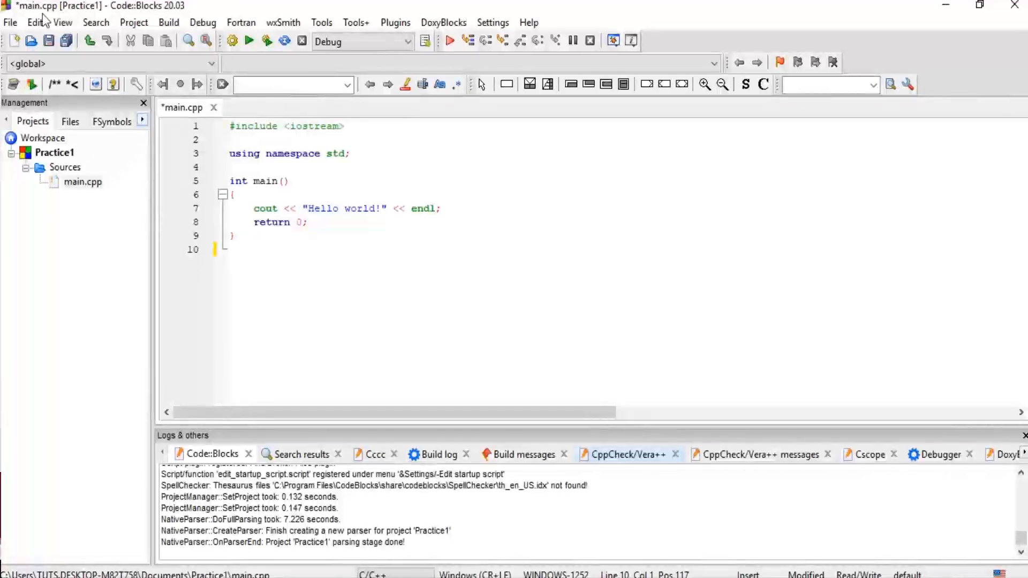
{"action": "left_click", "coordinate": [9, 22]}
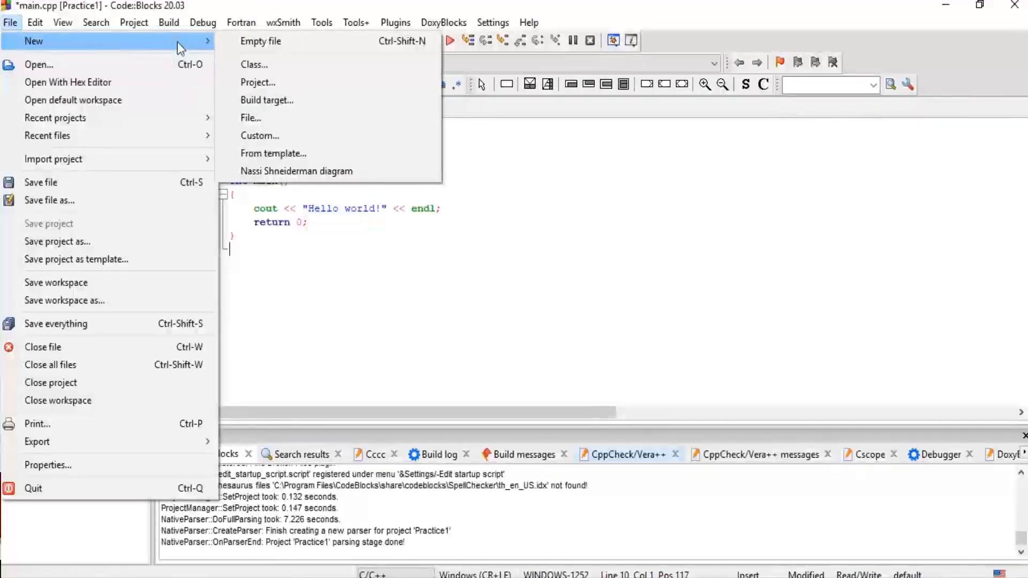
{"action": "left_click", "coordinate": [274, 154]}
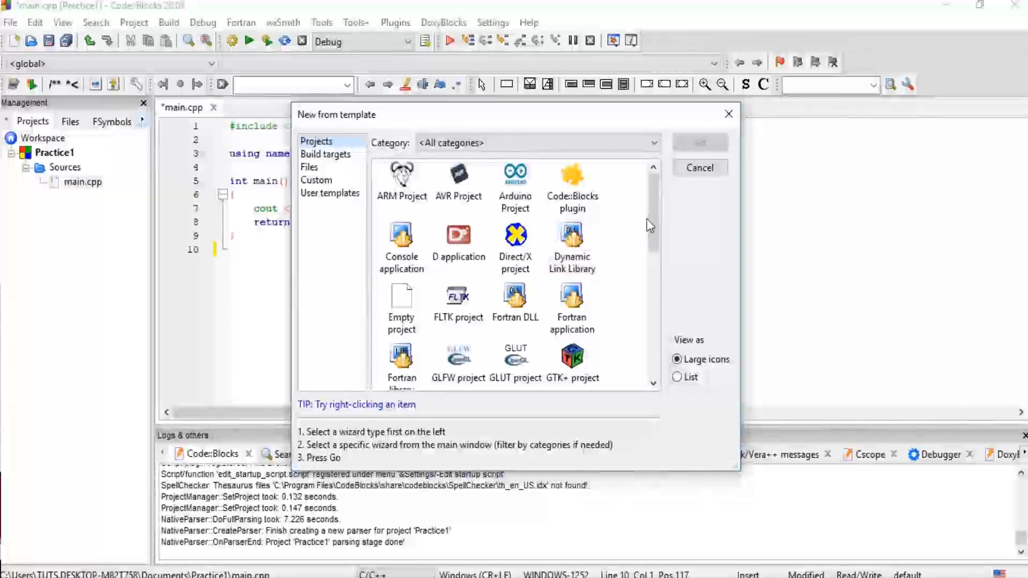
{"action": "scroll", "scroll_direction": "down", "scroll_amount": 3}
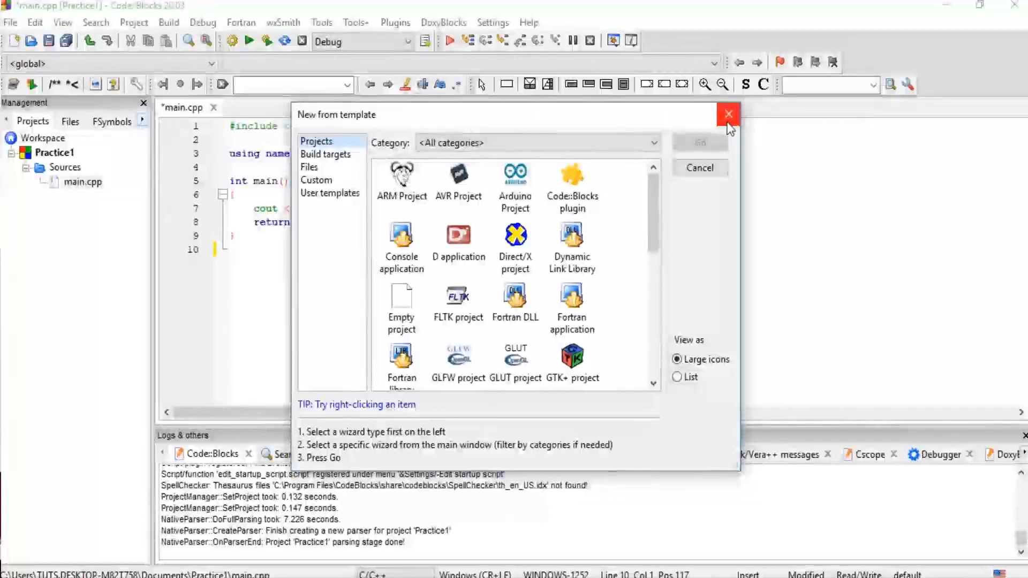
{"action": "left_click", "coordinate": [728, 115]}
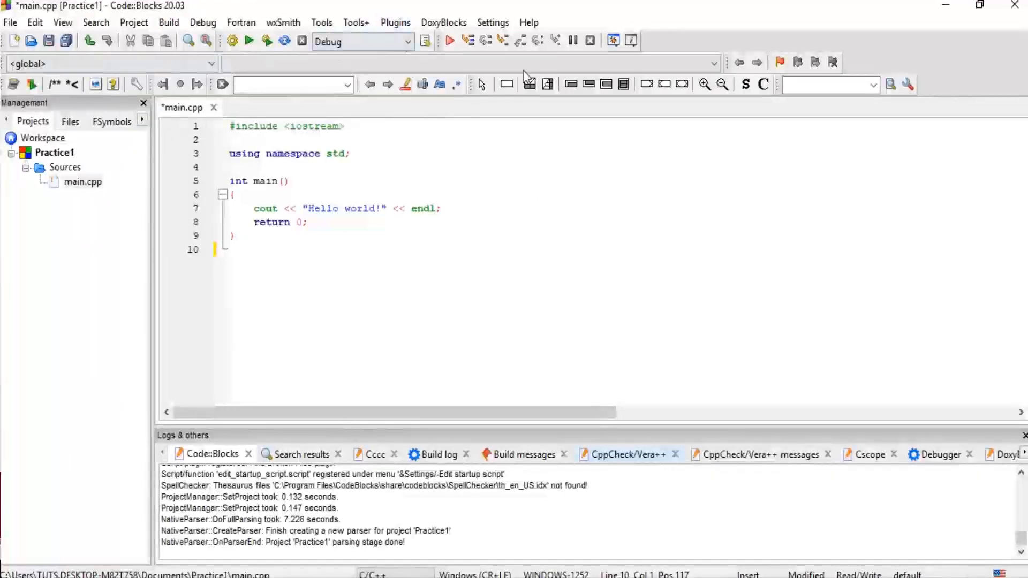
{"action": "left_click", "coordinate": [466, 64]}
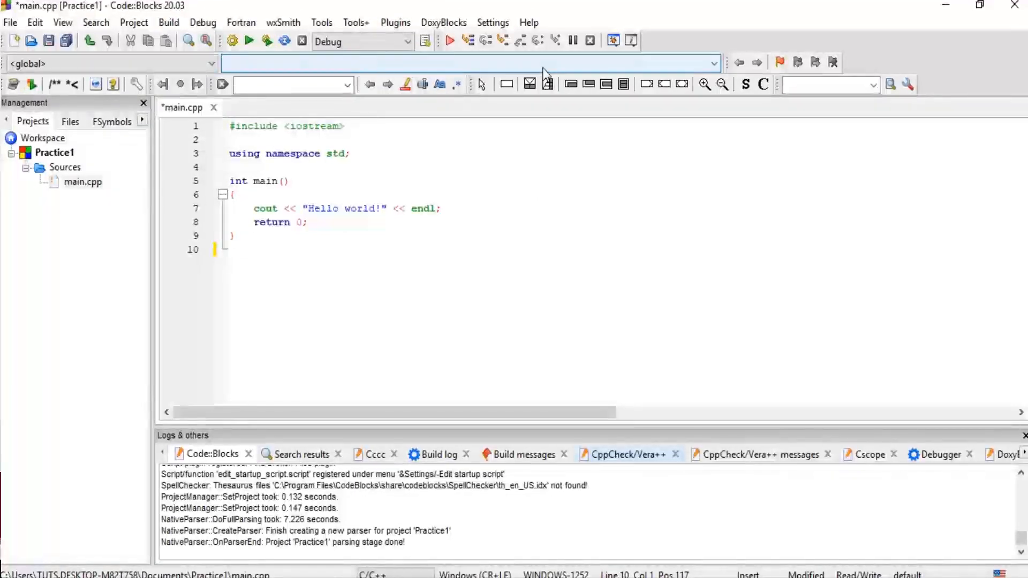